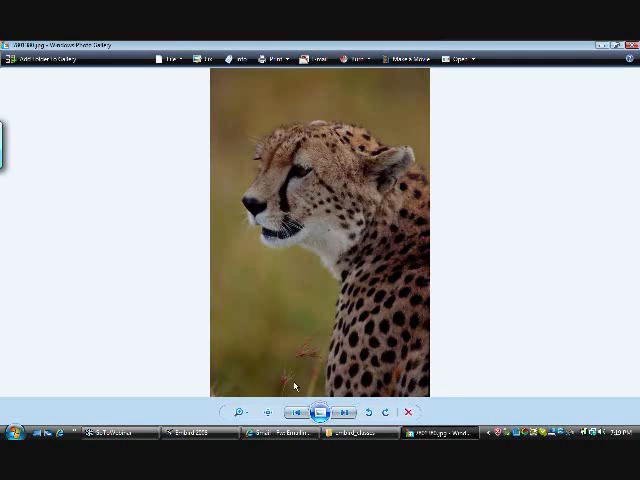
Zoom in on the cheetah photo with the bottom-toolbar magnifier so its face fills the view.
{"action": "left_click", "coordinate": [245, 408]}
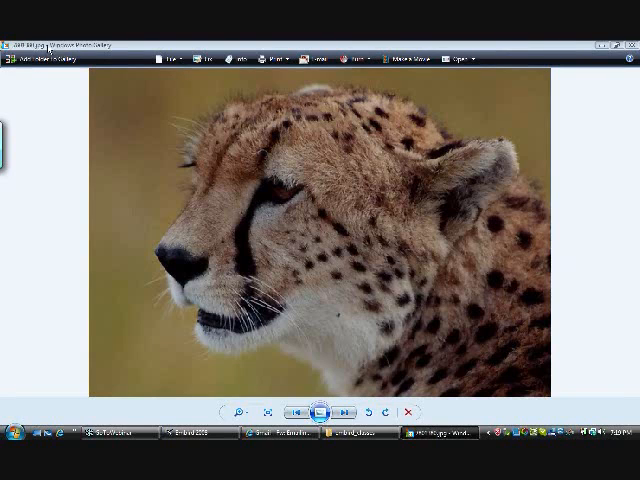
{"action": "mouse_move", "coordinate": [235, 301]}
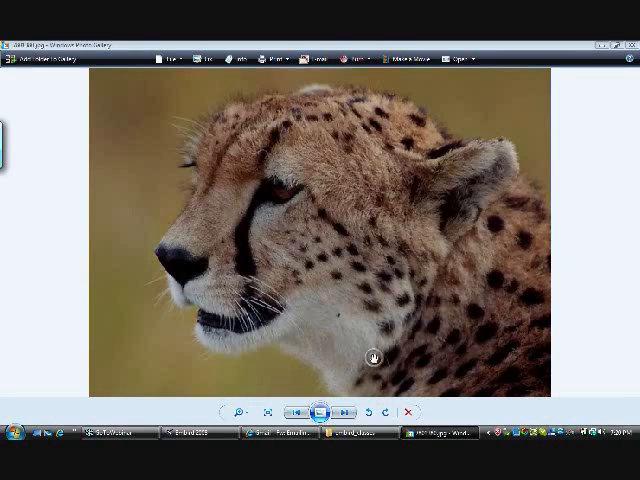
{"action": "mouse_move", "coordinate": [444, 256]}
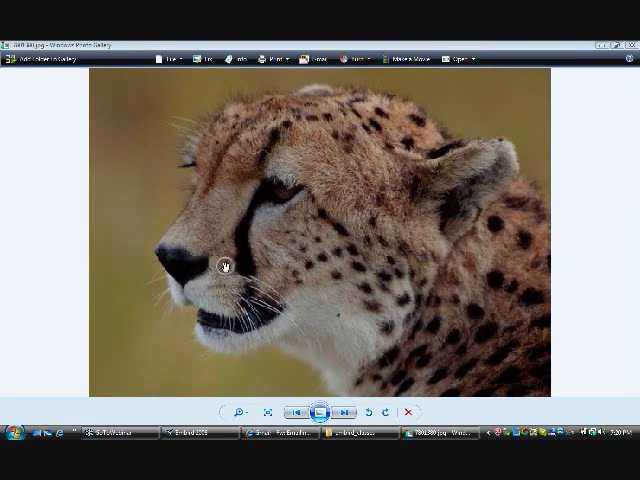
Bring up the photo's context menu over the red-outlined cheetah close-up.
{"action": "right_click", "coordinate": [226, 262]}
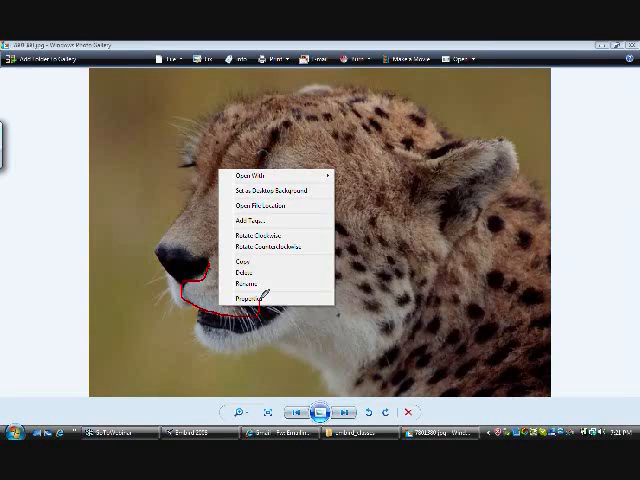
{"action": "mouse_move", "coordinate": [334, 166]}
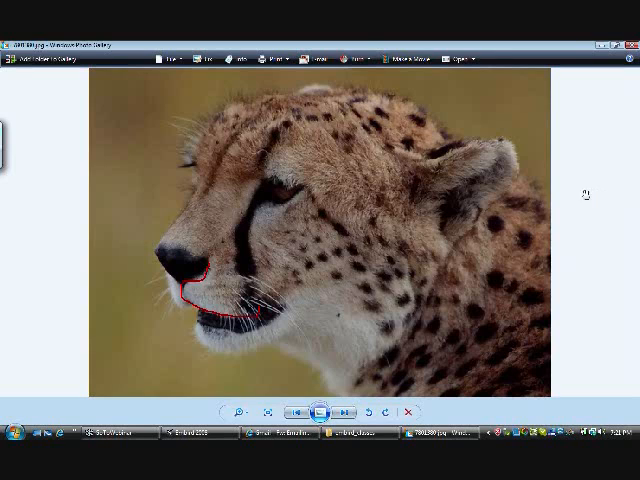
{"action": "mouse_move", "coordinate": [363, 375]}
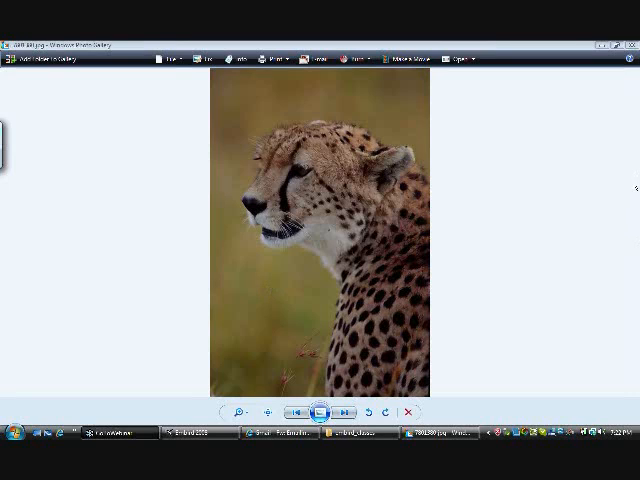
{"action": "mouse_move", "coordinate": [526, 199]}
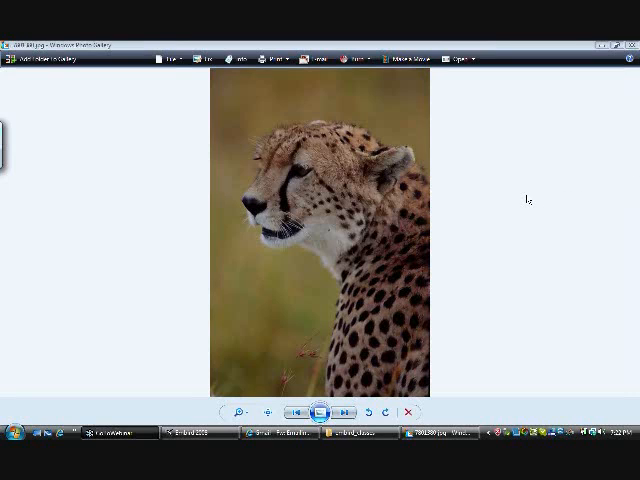
Zoom back in to the landscape close-up of the cheetah's face.
{"action": "left_click", "coordinate": [238, 410]}
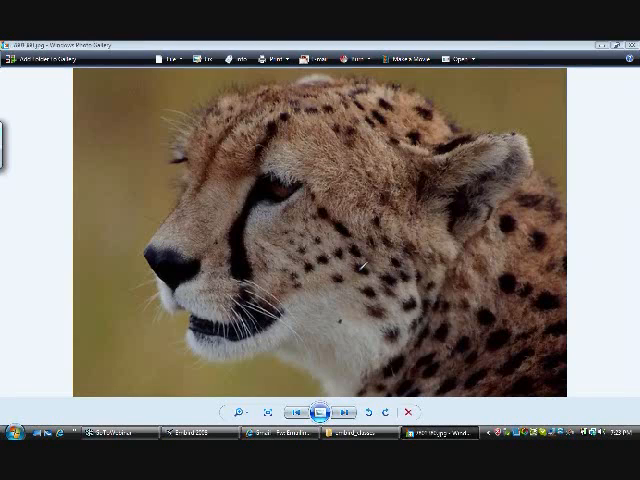
{"action": "mouse_move", "coordinate": [333, 268]}
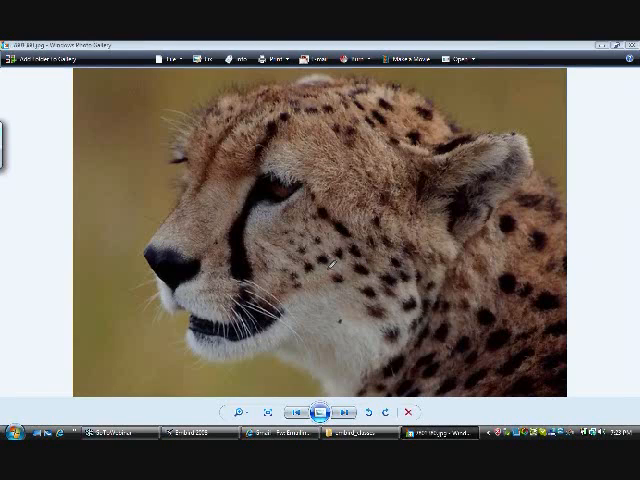